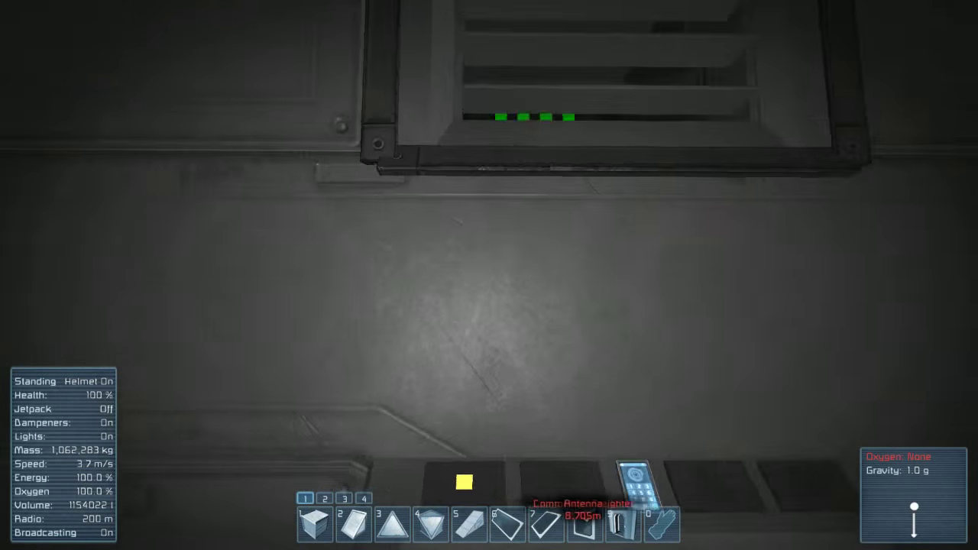
pyautogui.moveTo(489, 275)
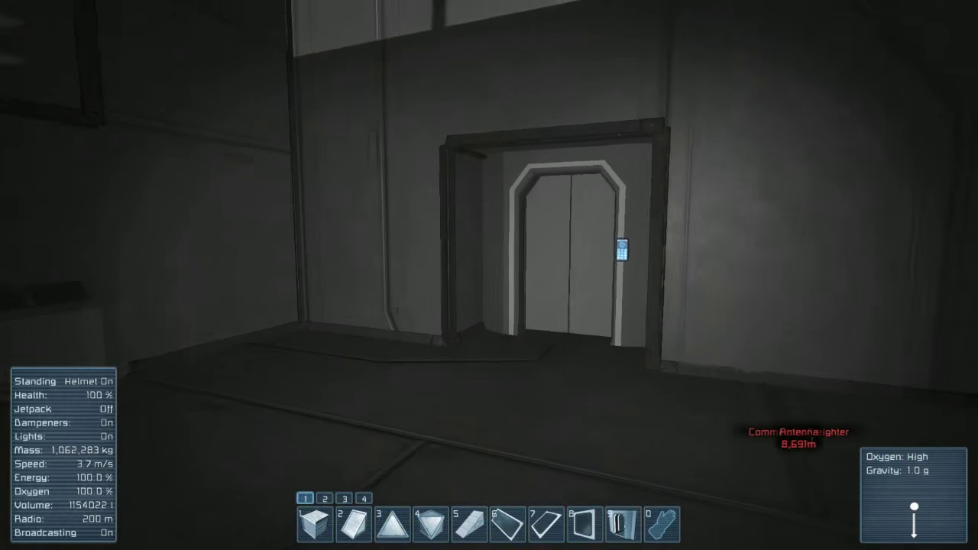
pyautogui.moveTo(489, 275)
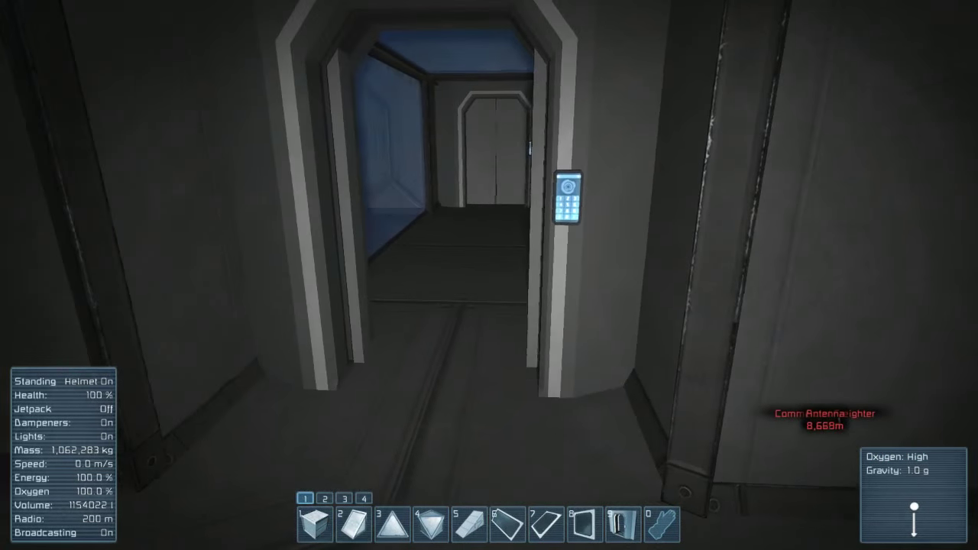
pyautogui.press('w')
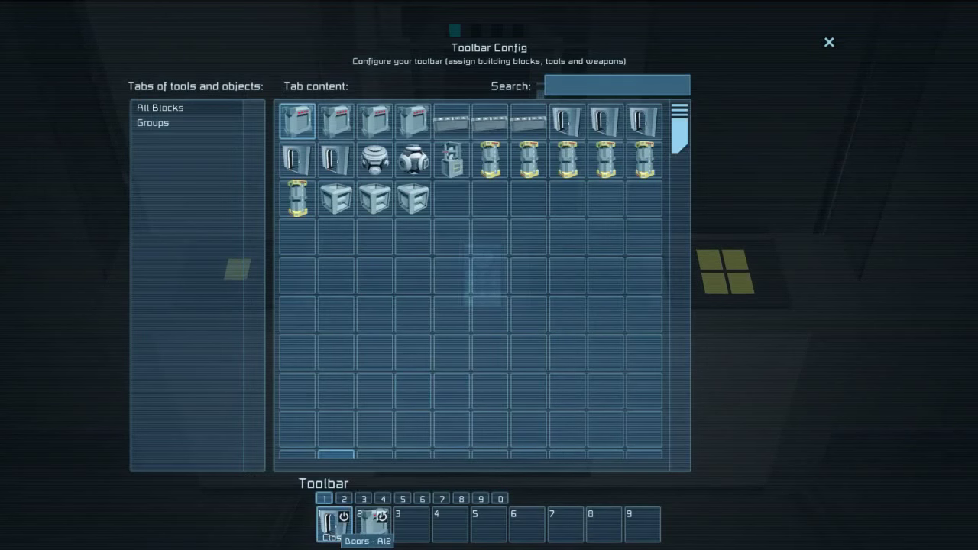
pyautogui.moveTo(379, 523)
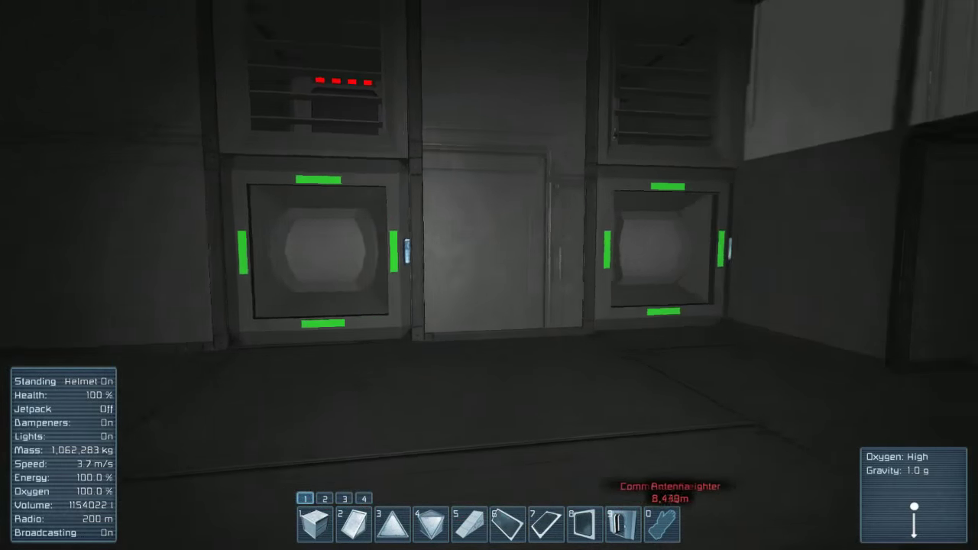
pyautogui.moveTo(489, 275)
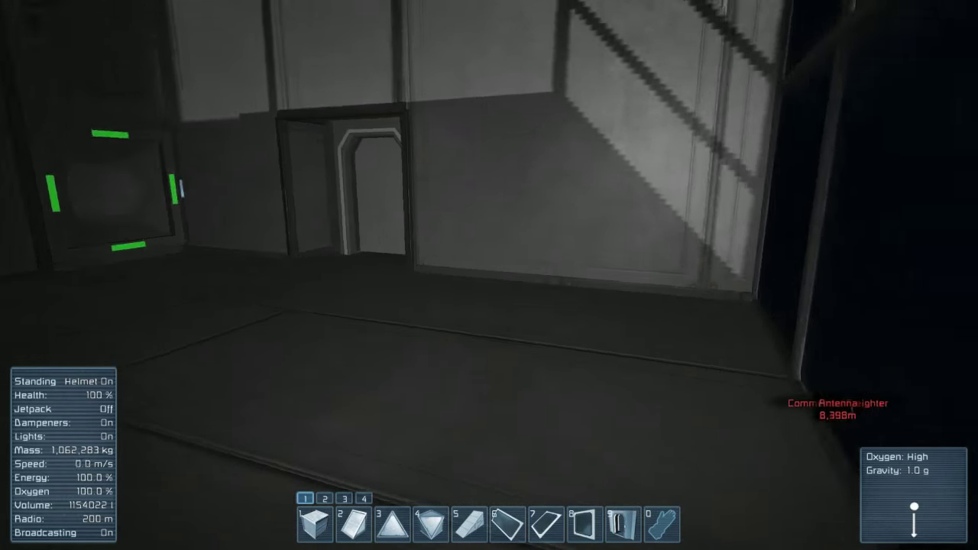
# Step: Fire Timer - AL3 - Trigger immediately from the control panel, then start its countdown
pyautogui.press('w')
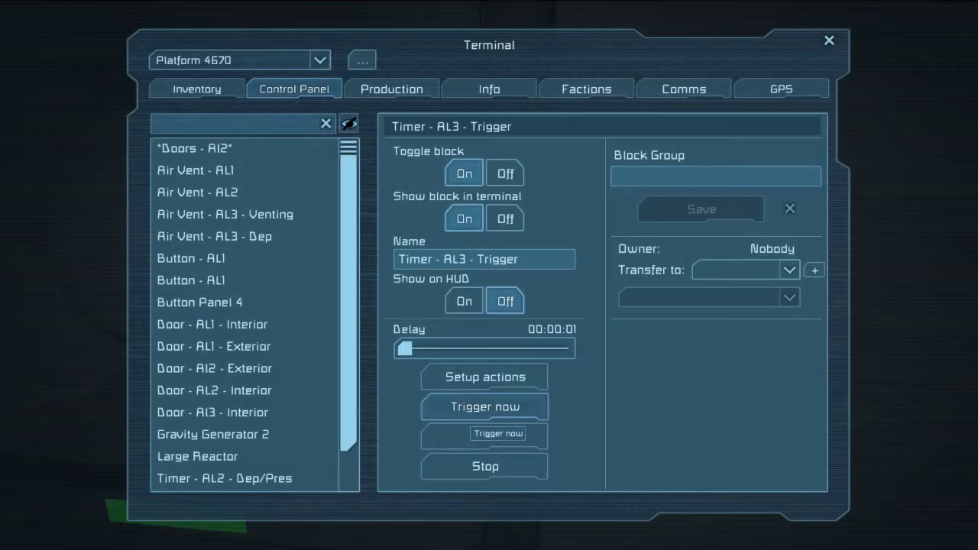
pyautogui.click(828, 40)
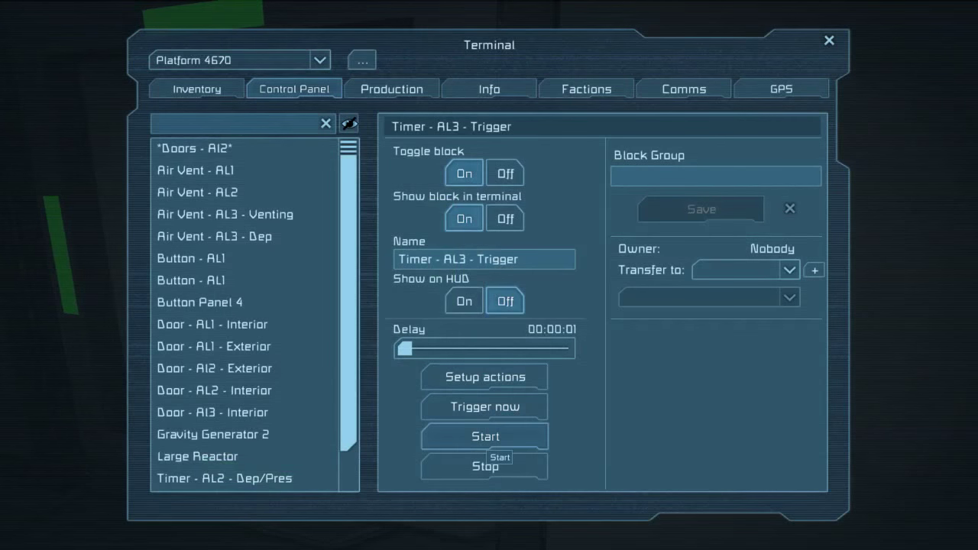
pyautogui.click(828, 40)
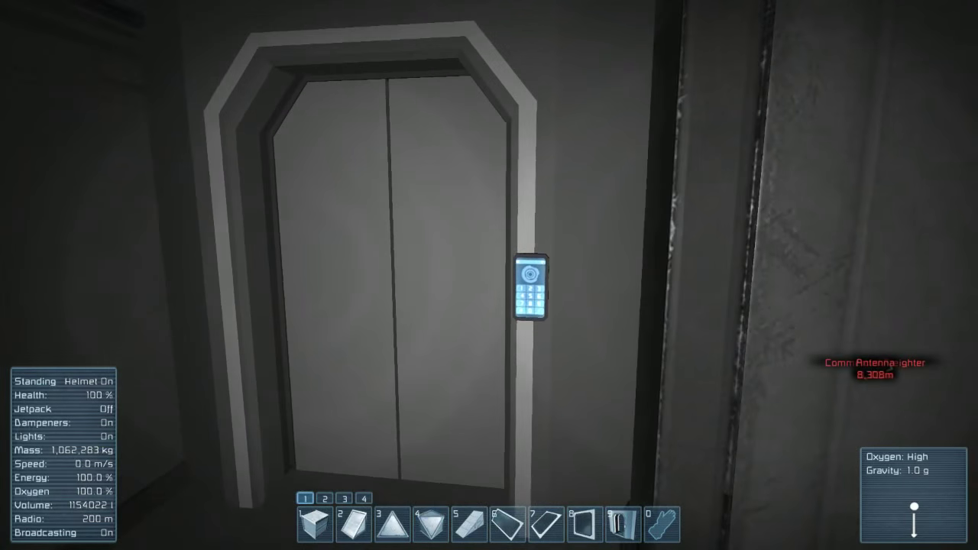
# Step: Switch the jetpack on while heading out through the open outer airlock door
pyautogui.press('J')
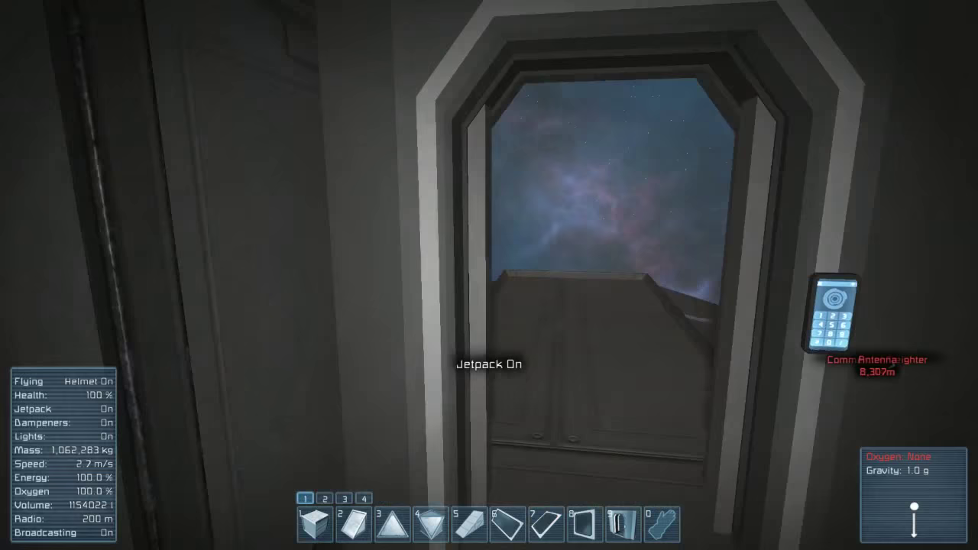